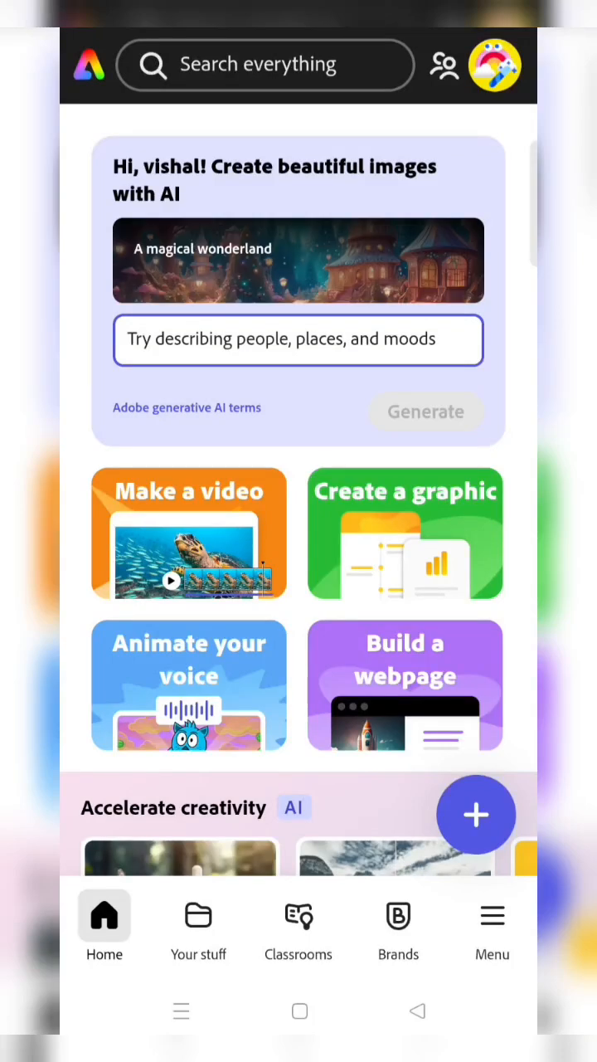
# Scroll down the Home screen to reach the Popular templates collection
pyautogui.scroll(-3)
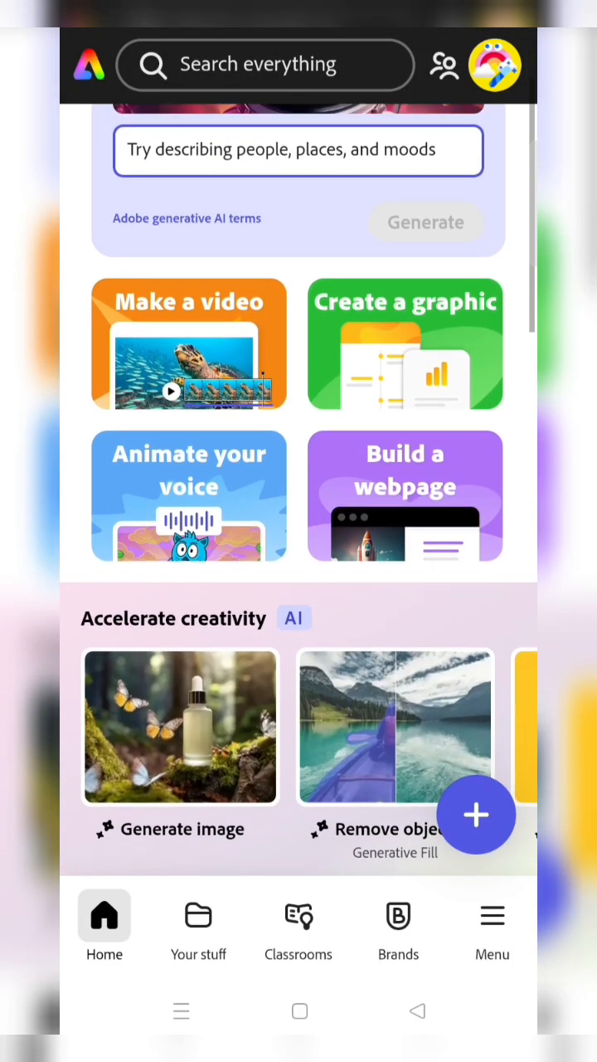
pyautogui.scroll(-3)
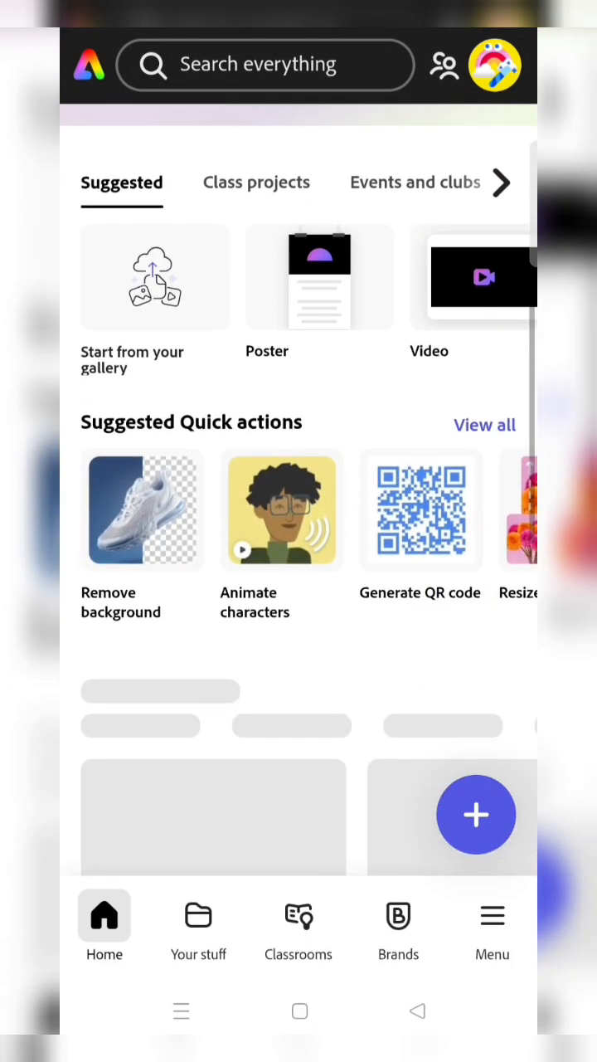
pyautogui.scroll(-3)
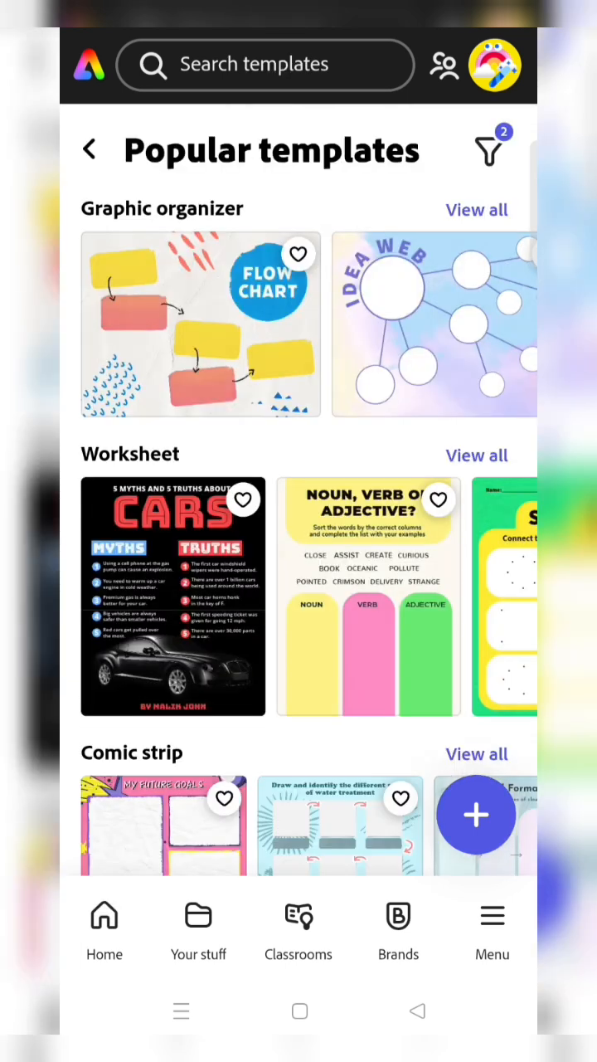
# Search templates for 'Earth Day' and preview the purple Bay Heights Earth Day square post
pyautogui.write('Earth day')
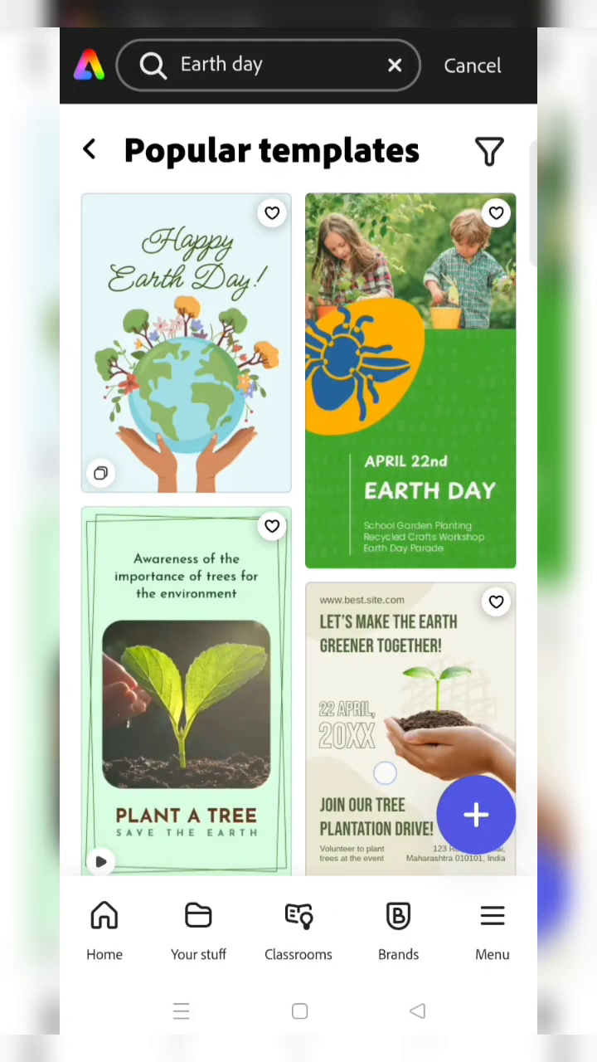
pyautogui.scroll(-3)
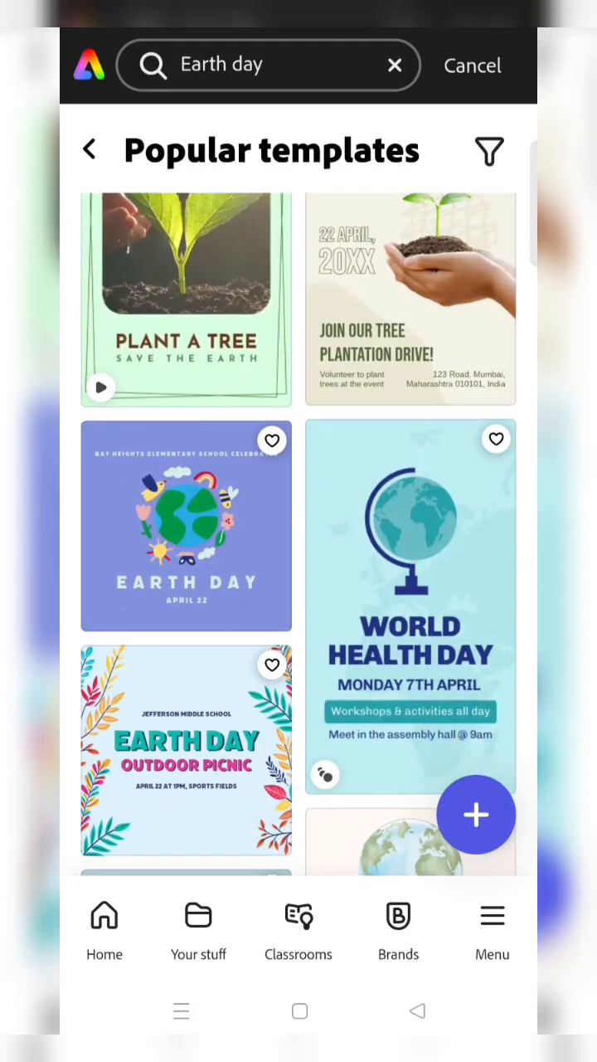
pyautogui.scroll(-3)
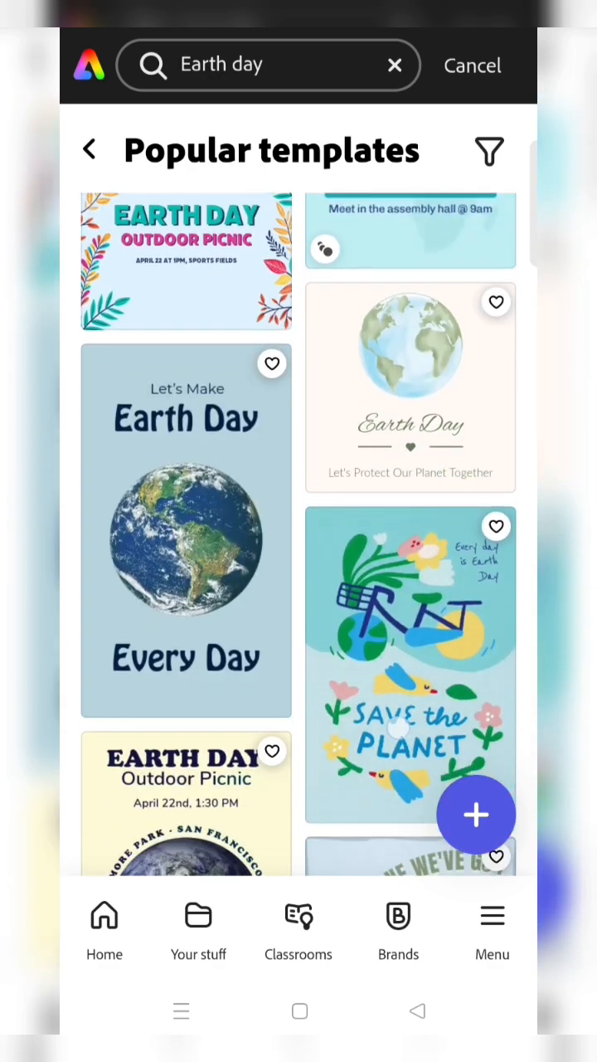
pyautogui.scroll(-3)
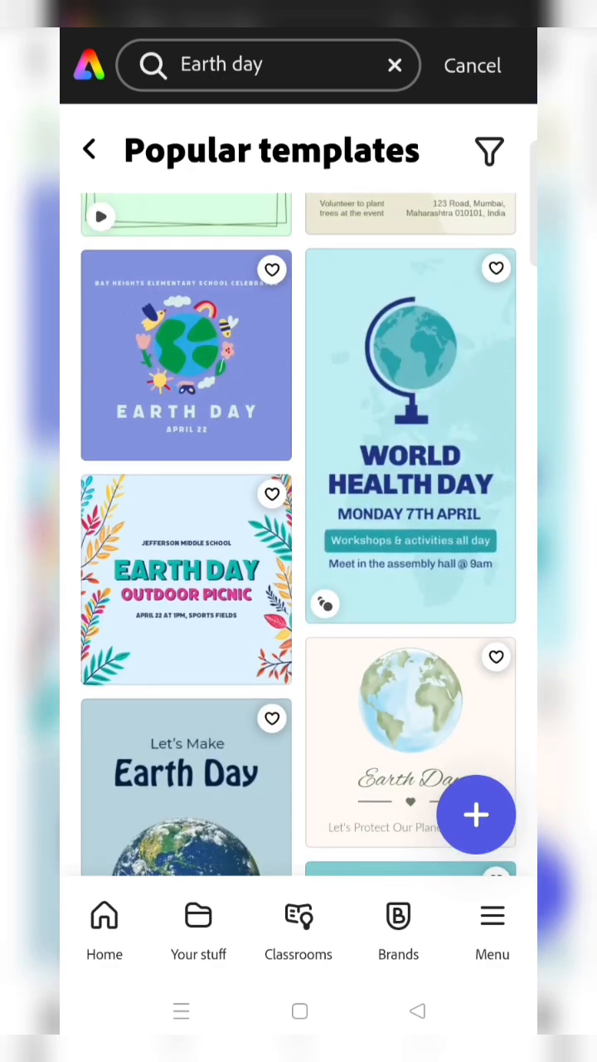
pyautogui.click(185, 355)
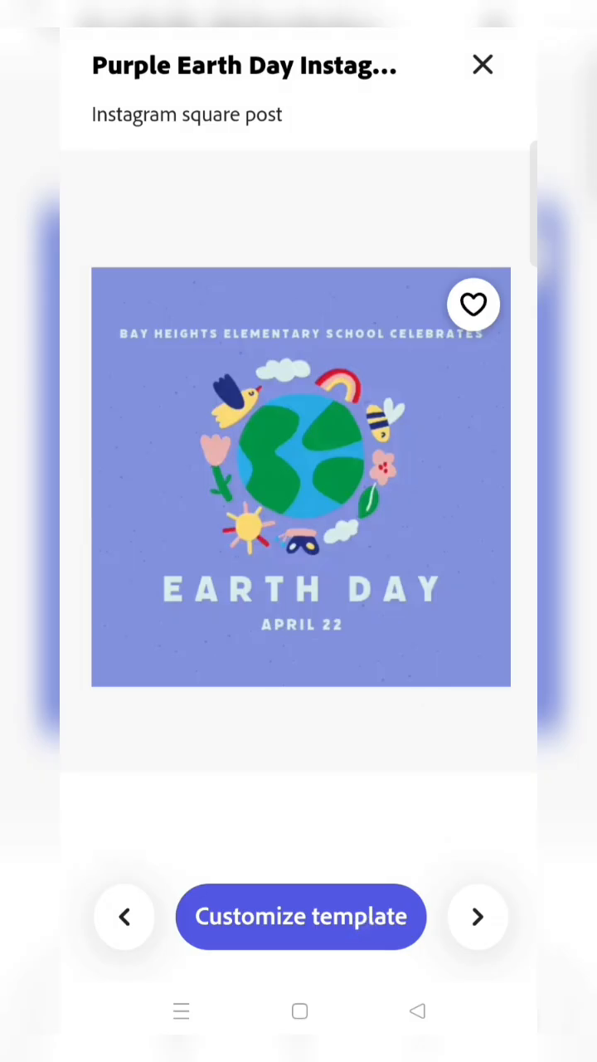
# Customize the purple Earth Day template, dismiss the Search sheet, and reveal the add panel
pyautogui.click(300, 916)
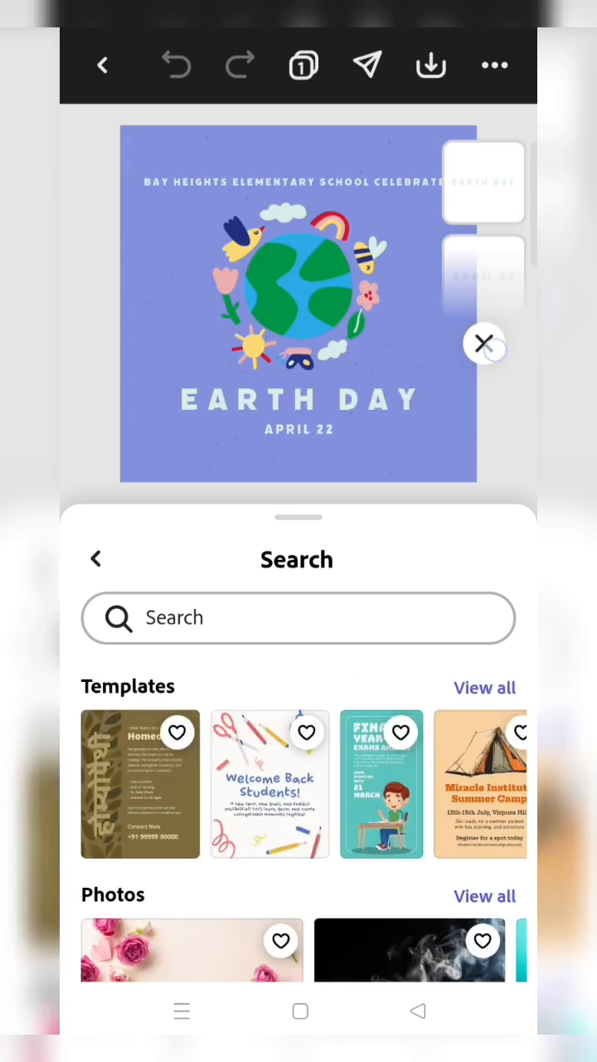
pyautogui.click(485, 343)
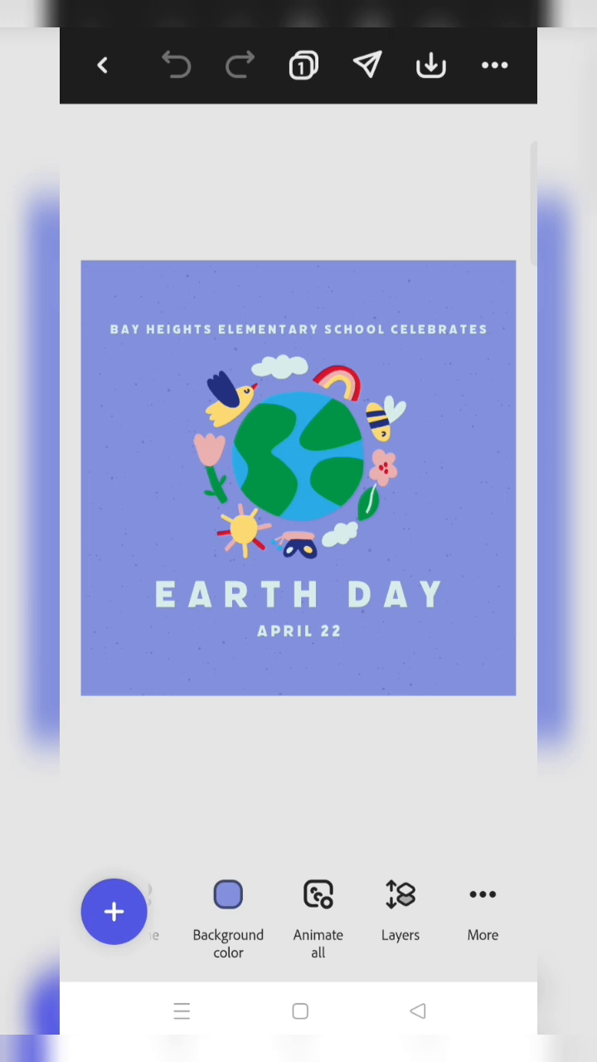
pyautogui.hscroll(-3)
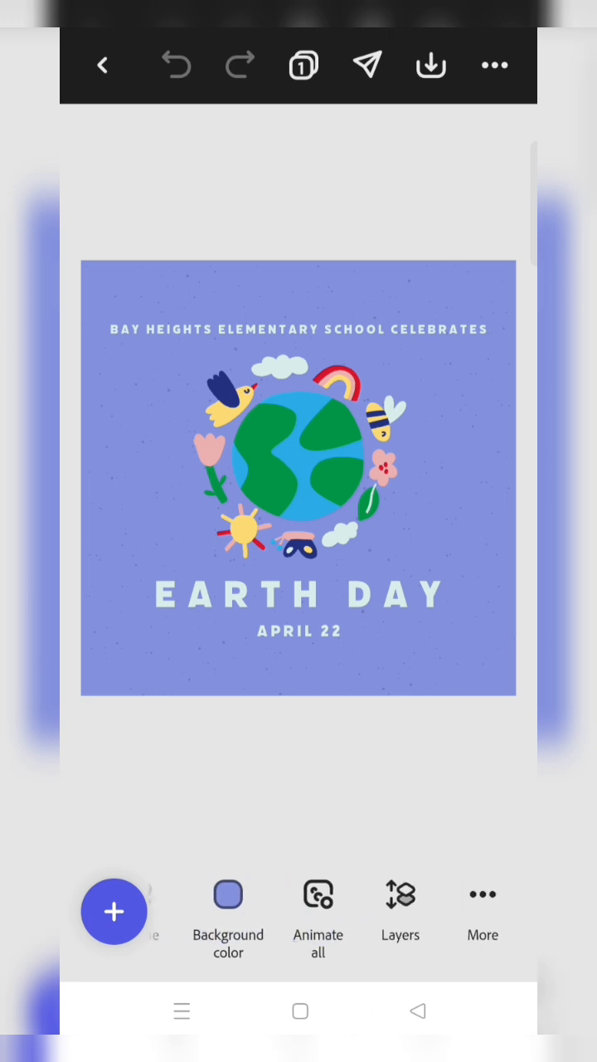
pyautogui.hscroll(-3)
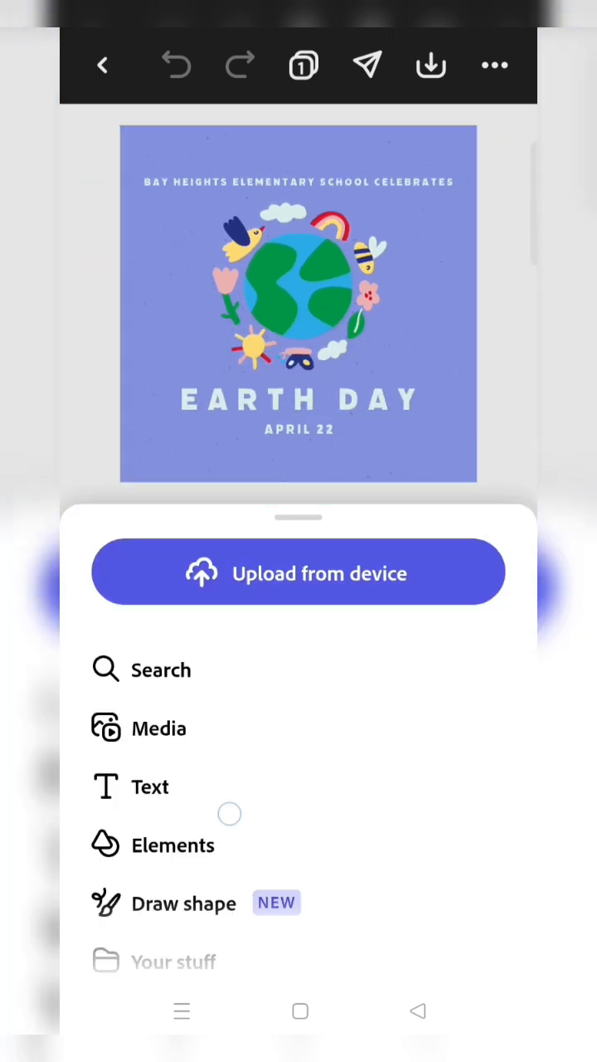
# Choose Generative > Generate image from the add panel and pick an image size
pyautogui.scroll(-3)
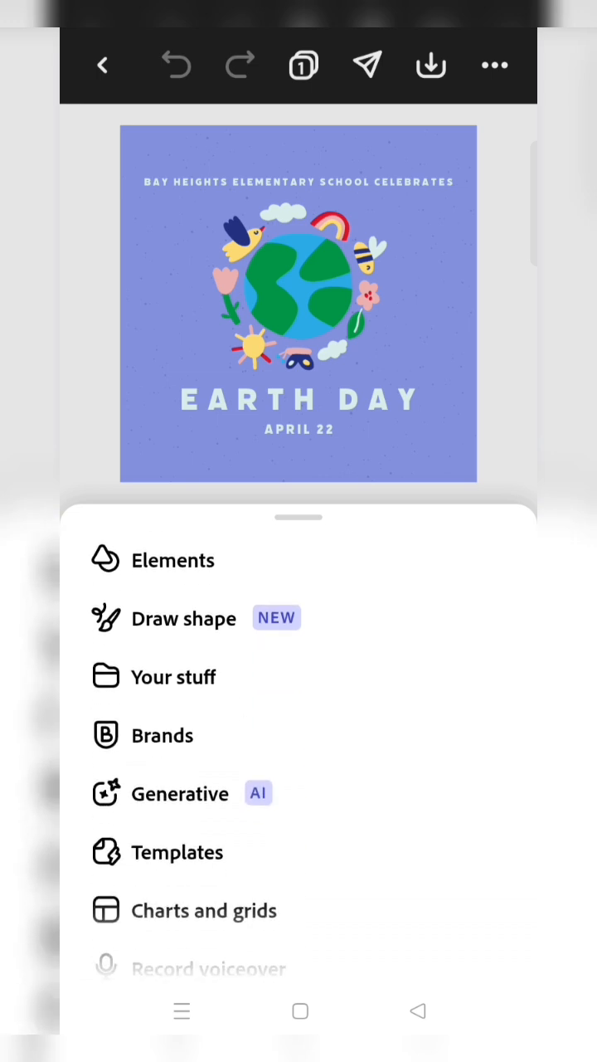
pyautogui.click(179, 793)
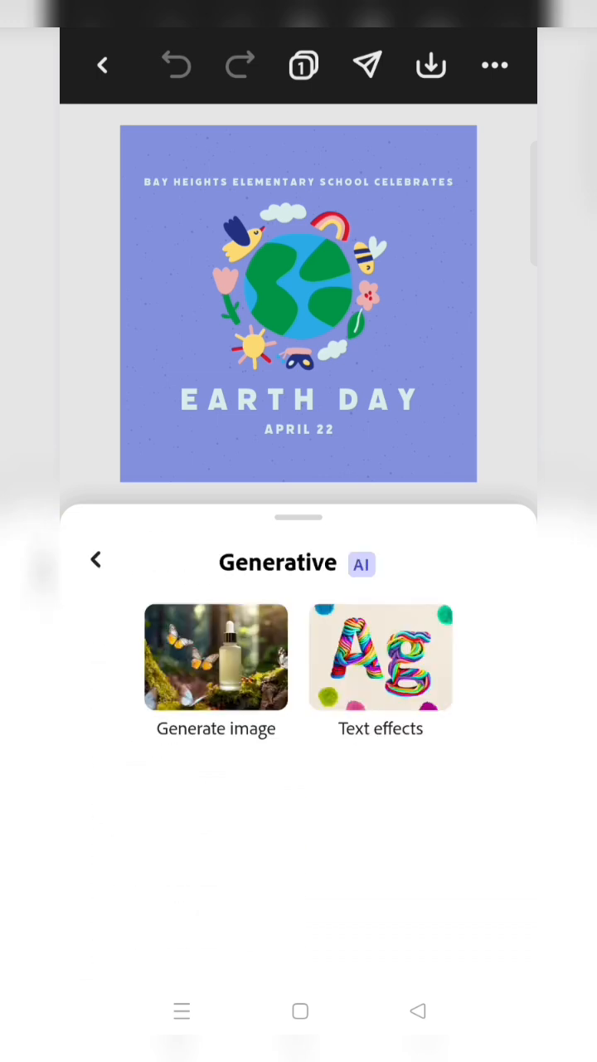
pyautogui.click(96, 560)
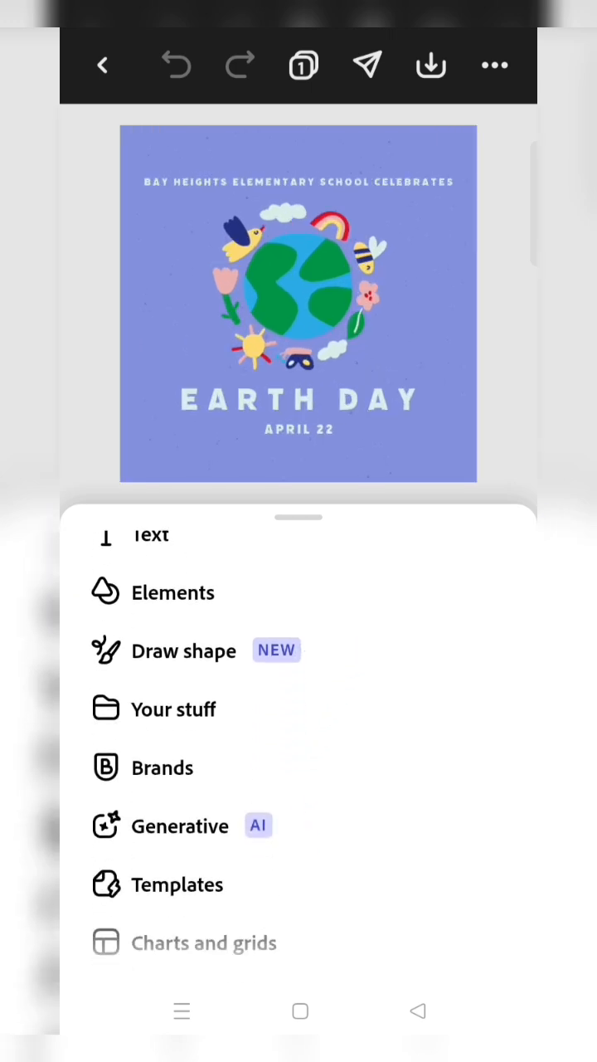
pyautogui.click(179, 826)
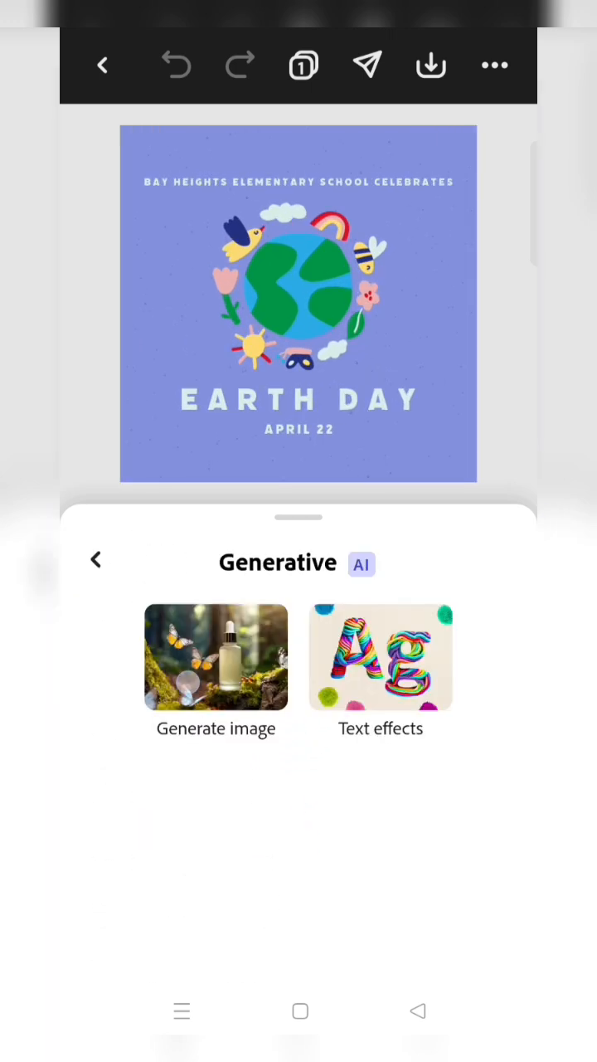
pyautogui.click(215, 659)
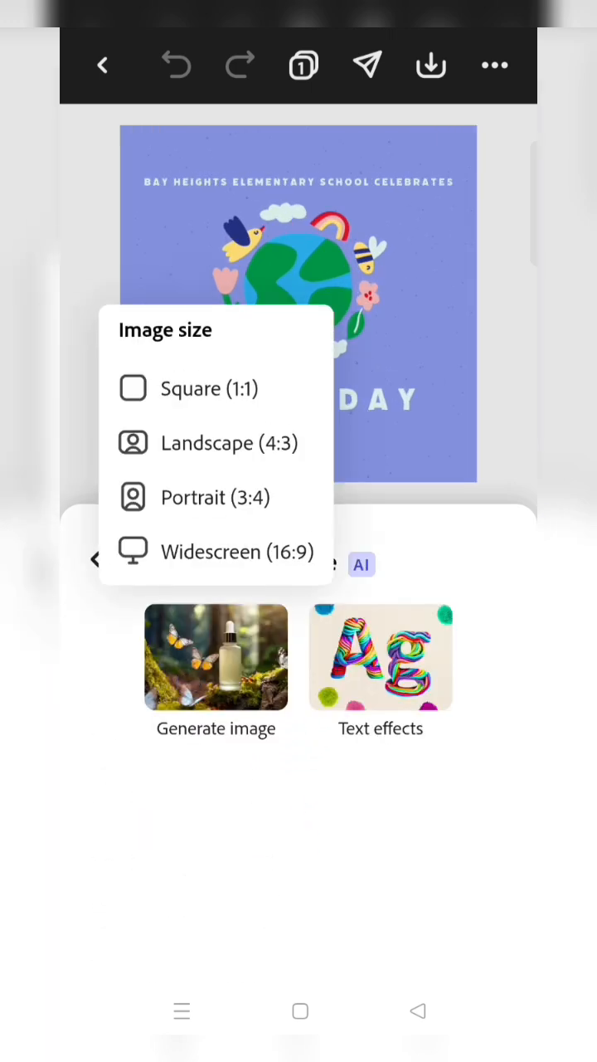
pyautogui.click(216, 660)
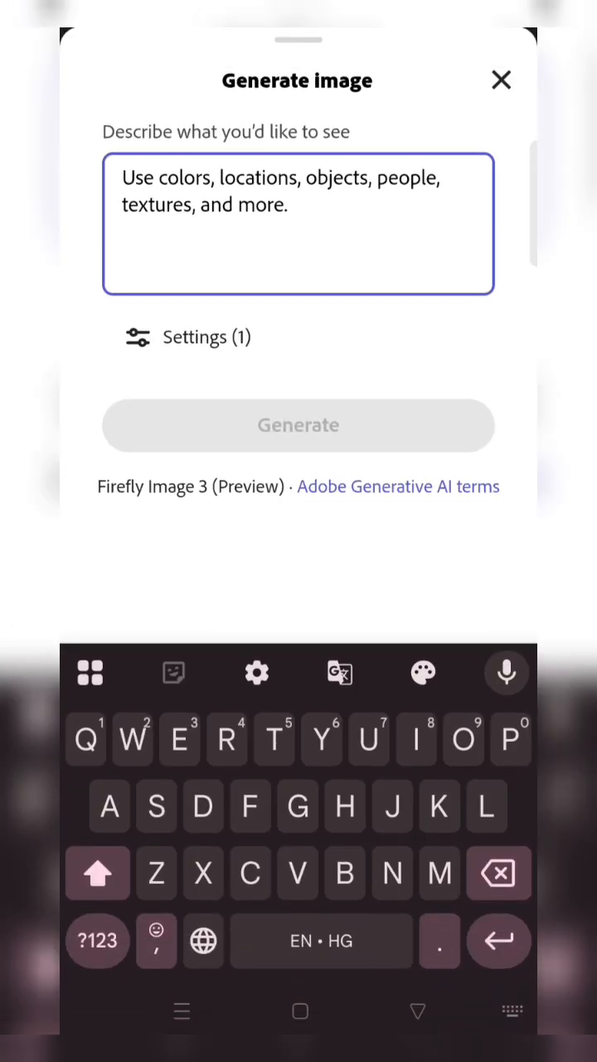
# Generate images from the prompt 'Earth Day with plantation'
pyautogui.write('Earth Day with')
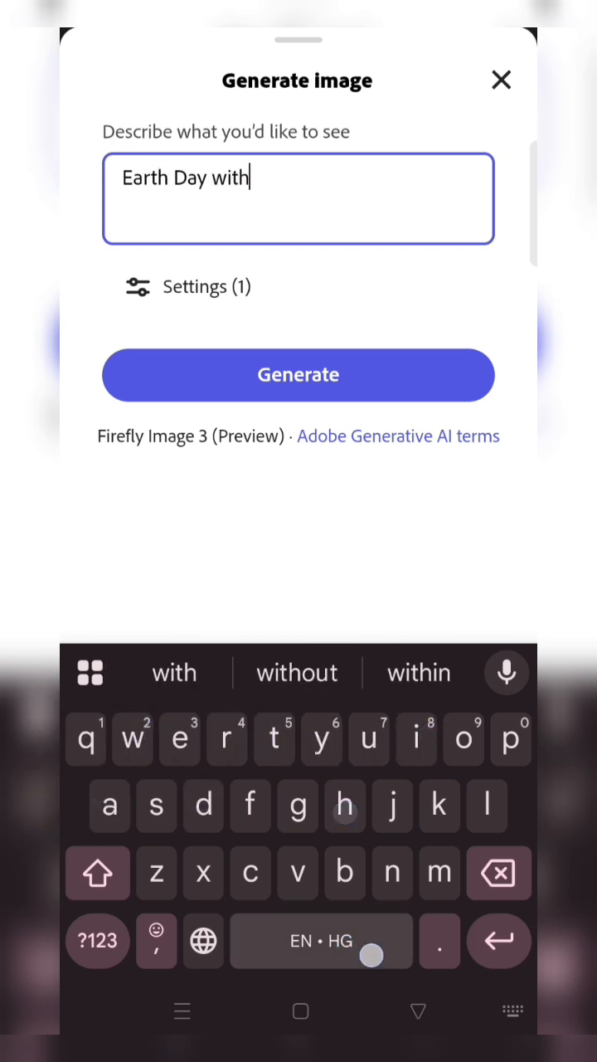
pyautogui.write('planati')
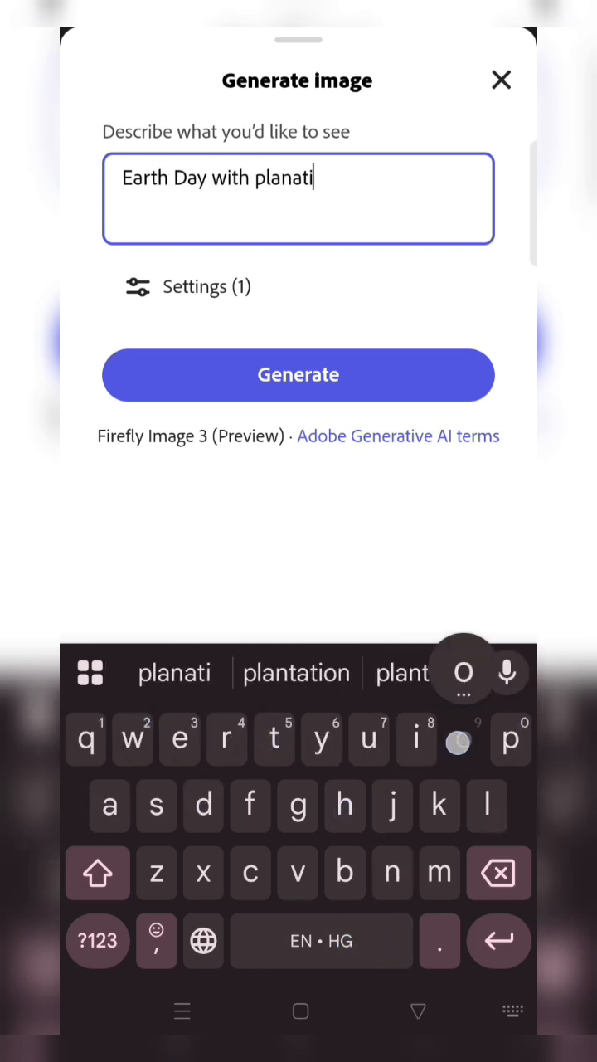
pyautogui.click(297, 673)
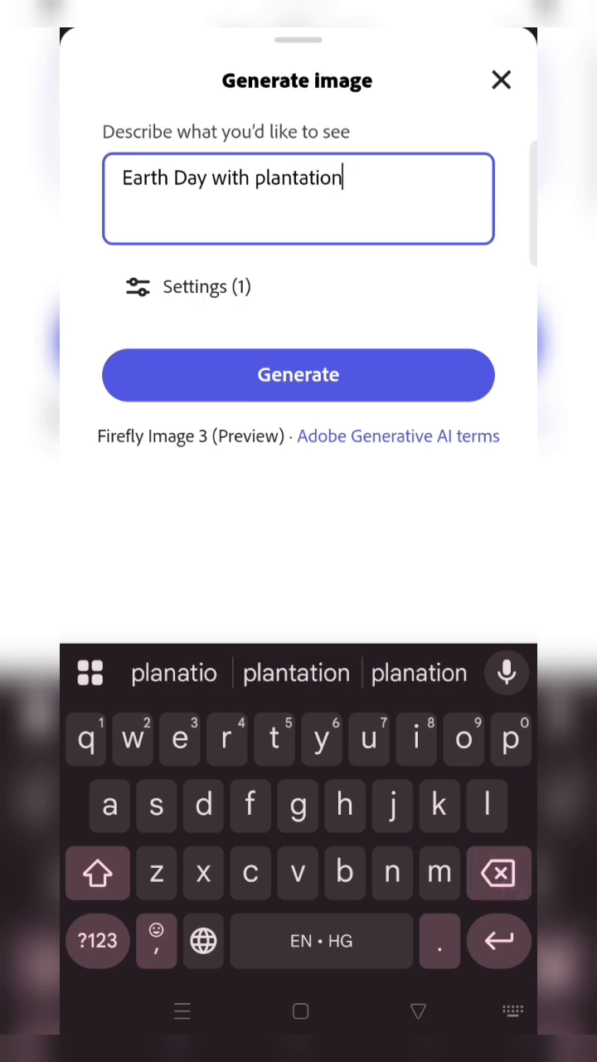
pyautogui.click(298, 375)
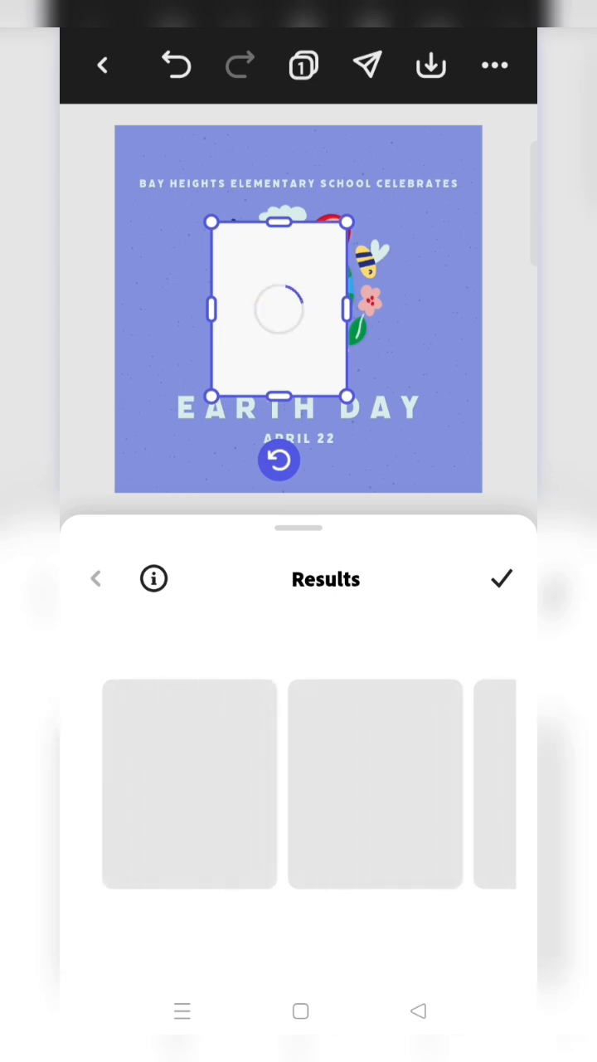
# Apply the second, tree-lined plantation result from the generated images
pyautogui.click(189, 793)
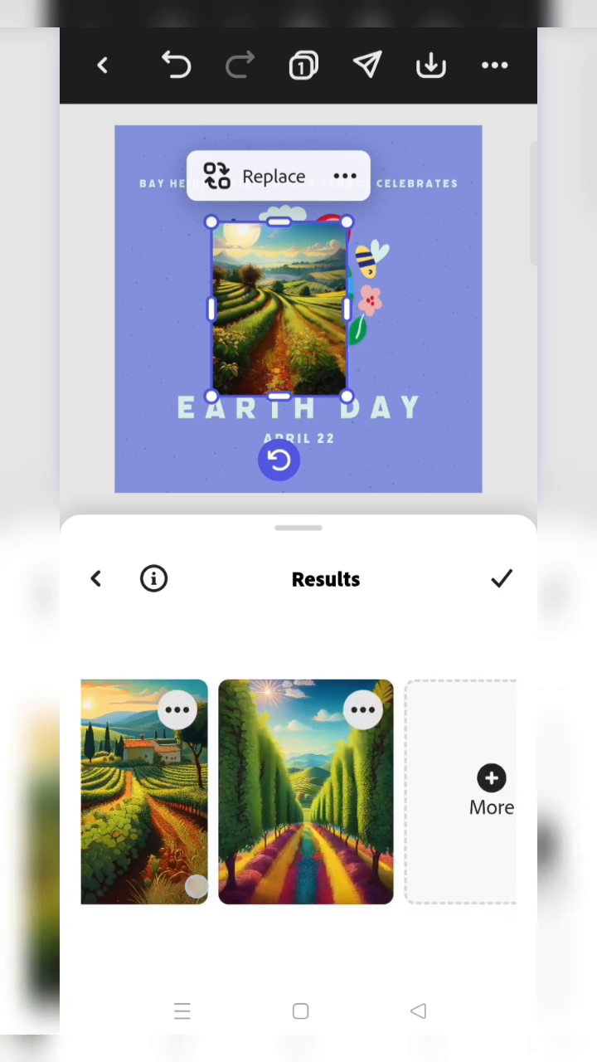
pyautogui.hscroll(-3)
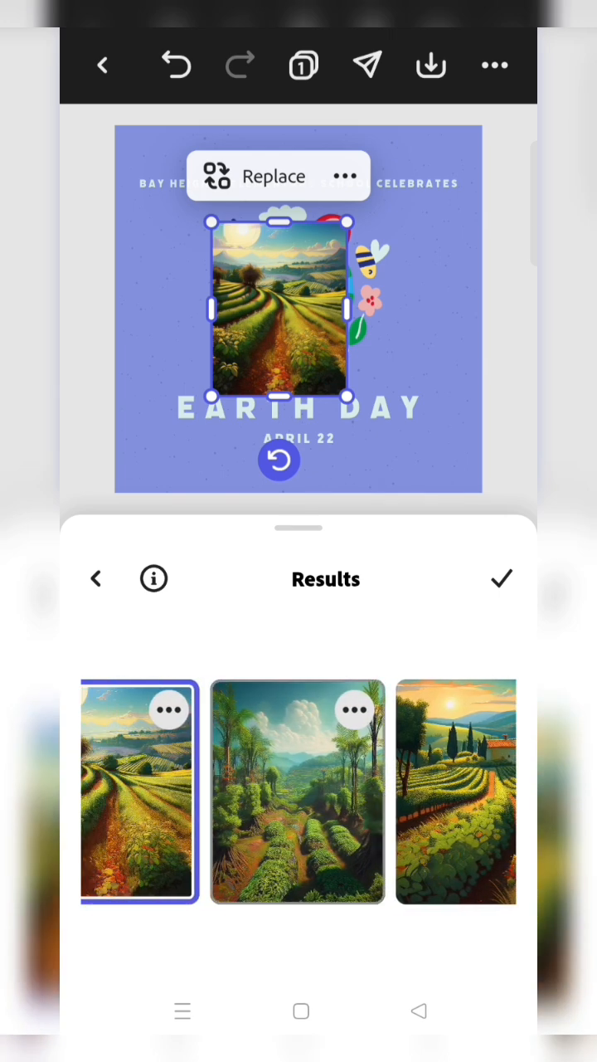
pyautogui.click(298, 791)
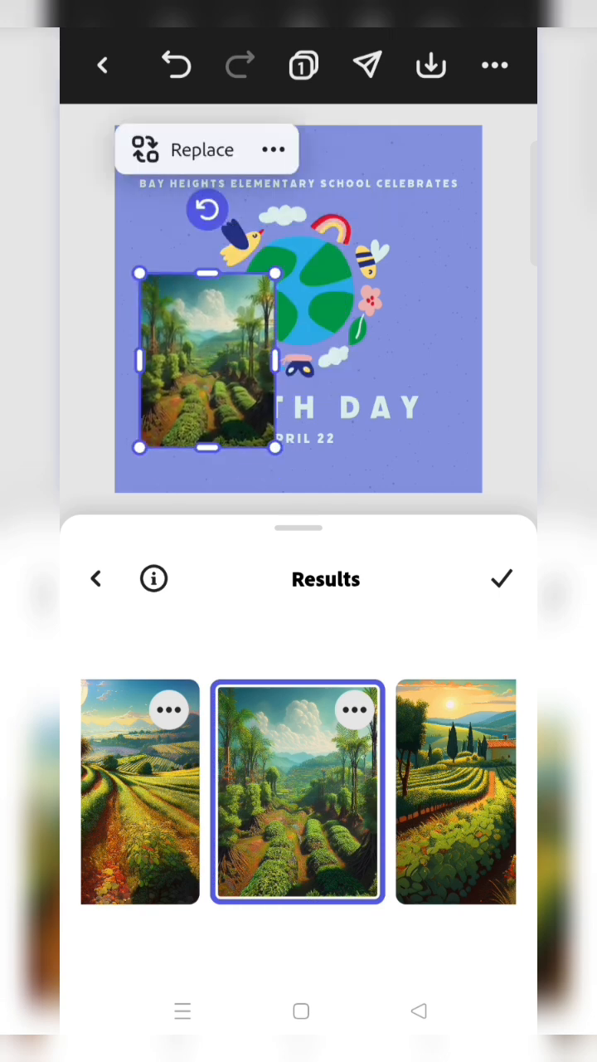
pyautogui.click(502, 578)
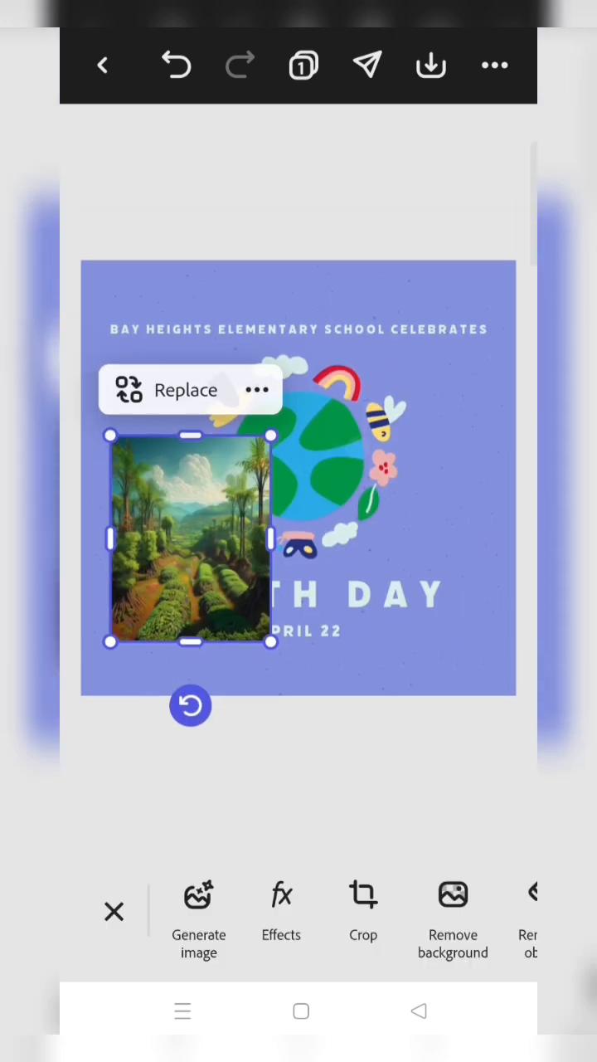
# Drag the plantation image to centre it between the school heading and EARTH DAY
pyautogui.click(258, 390)
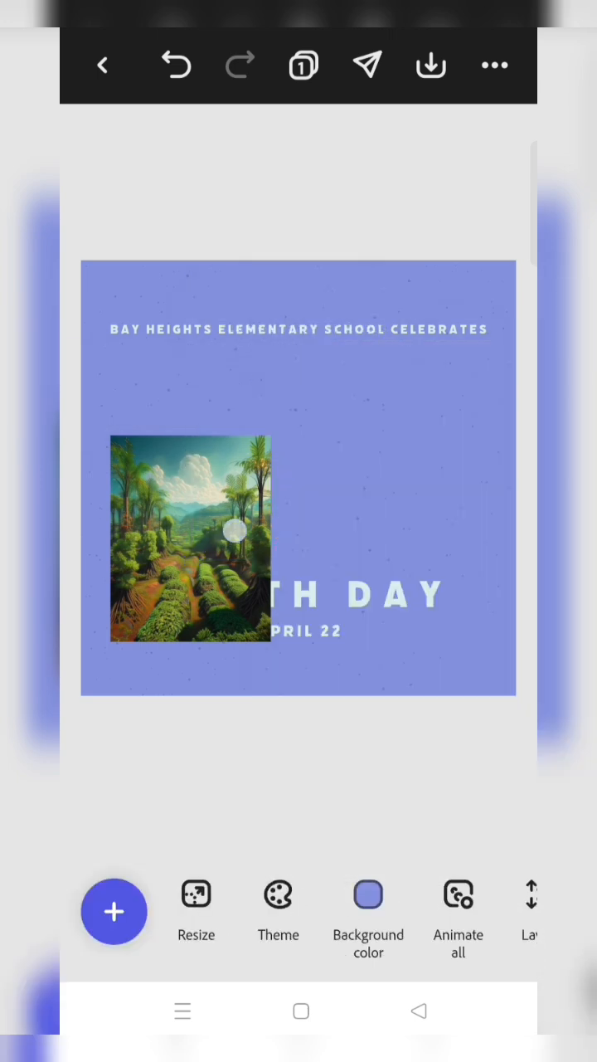
pyautogui.click(189, 540)
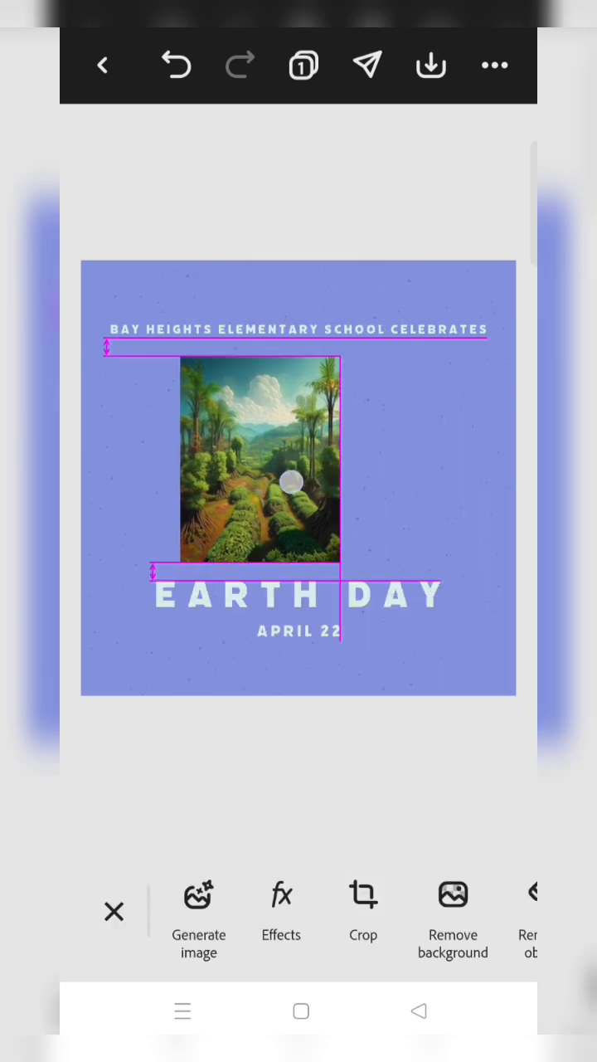
pyautogui.click(292, 482)
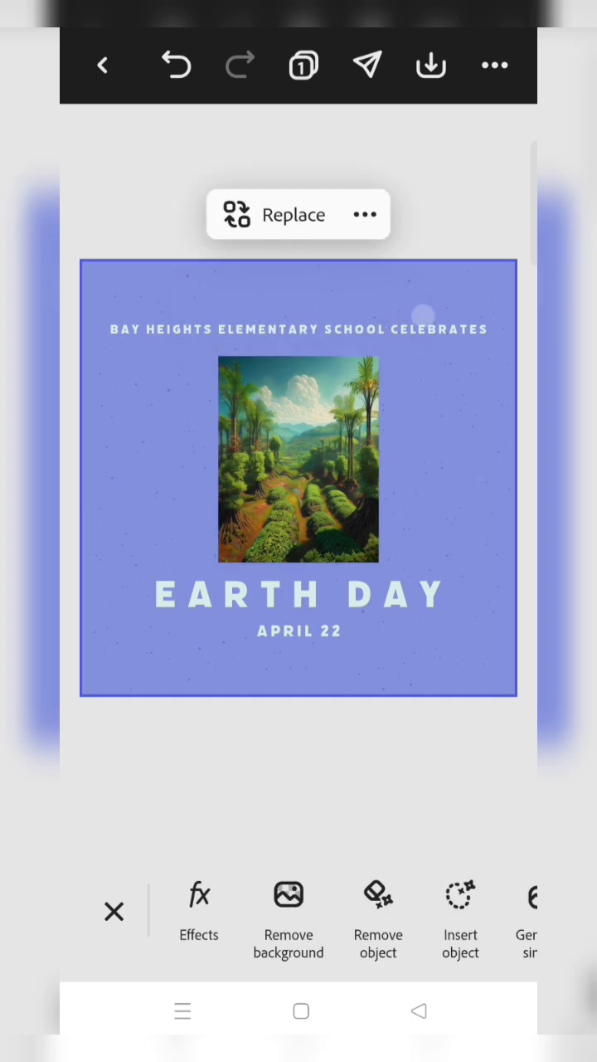
# Deselect the heading text and bring up the post's Share options
pyautogui.click(298, 329)
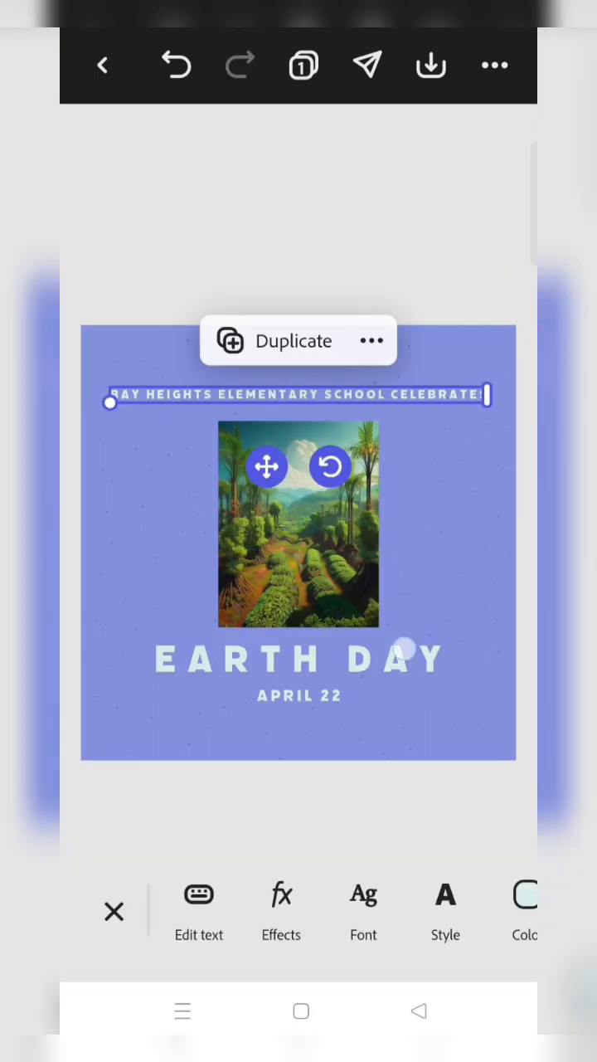
pyautogui.click(299, 659)
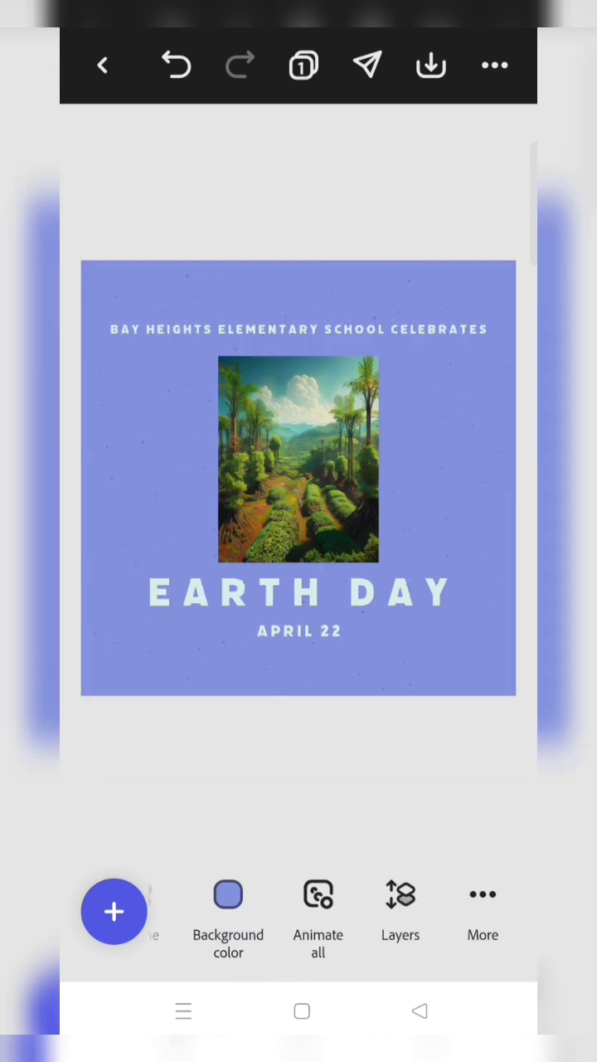
pyautogui.click(367, 65)
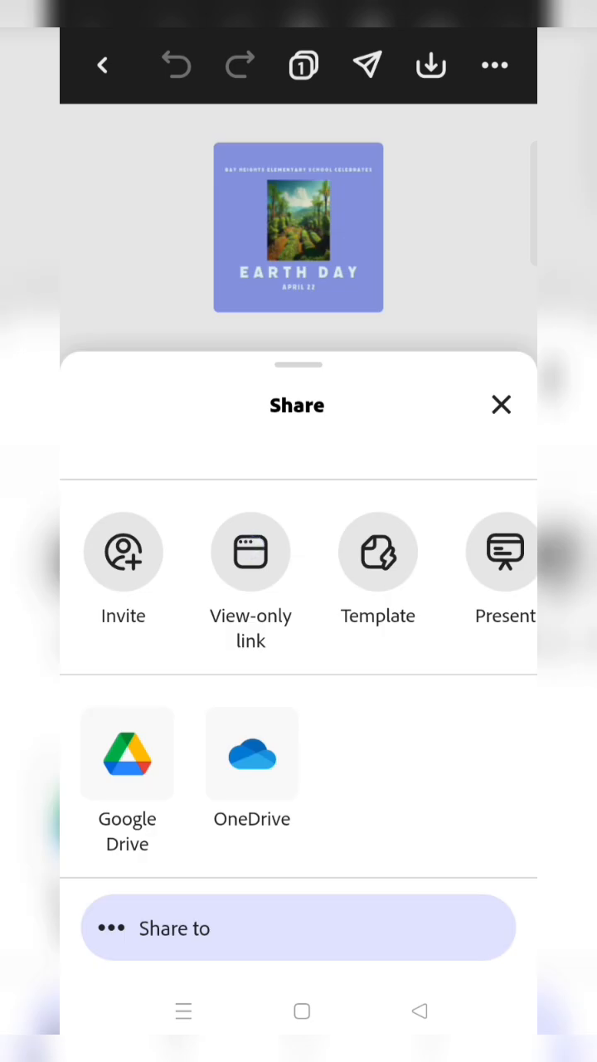
# Create a view-only link with 'Allow others to use this' enabled, and copy it
pyautogui.click(251, 552)
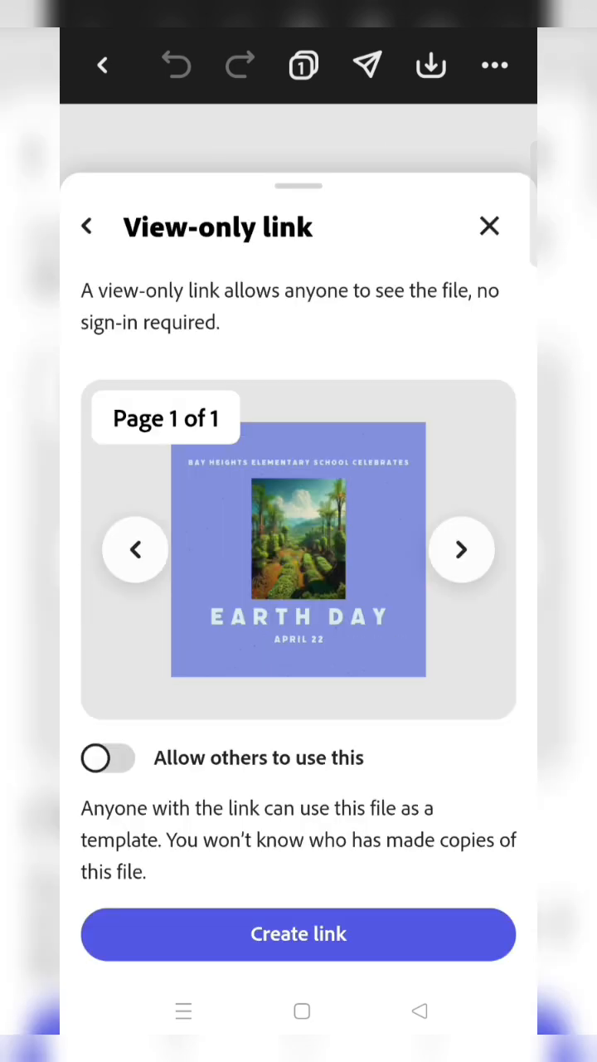
pyautogui.click(107, 758)
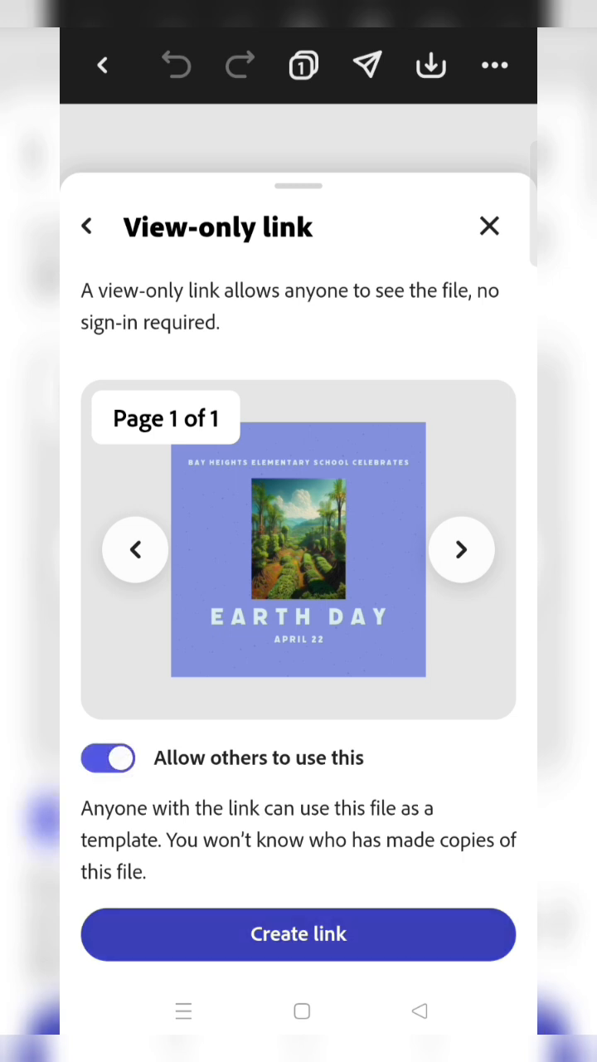
pyautogui.click(297, 934)
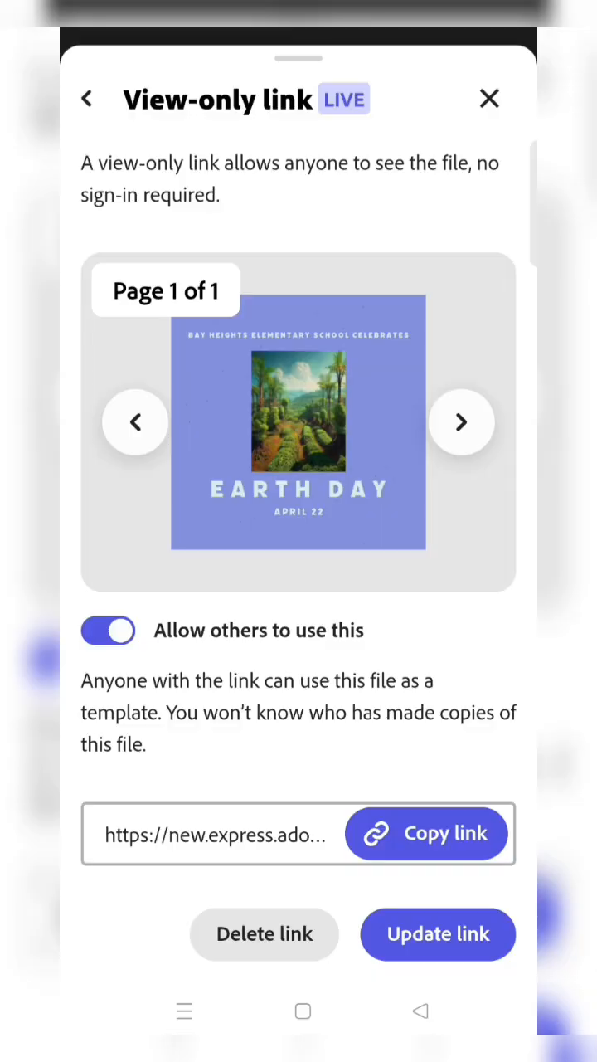
pyautogui.click(428, 834)
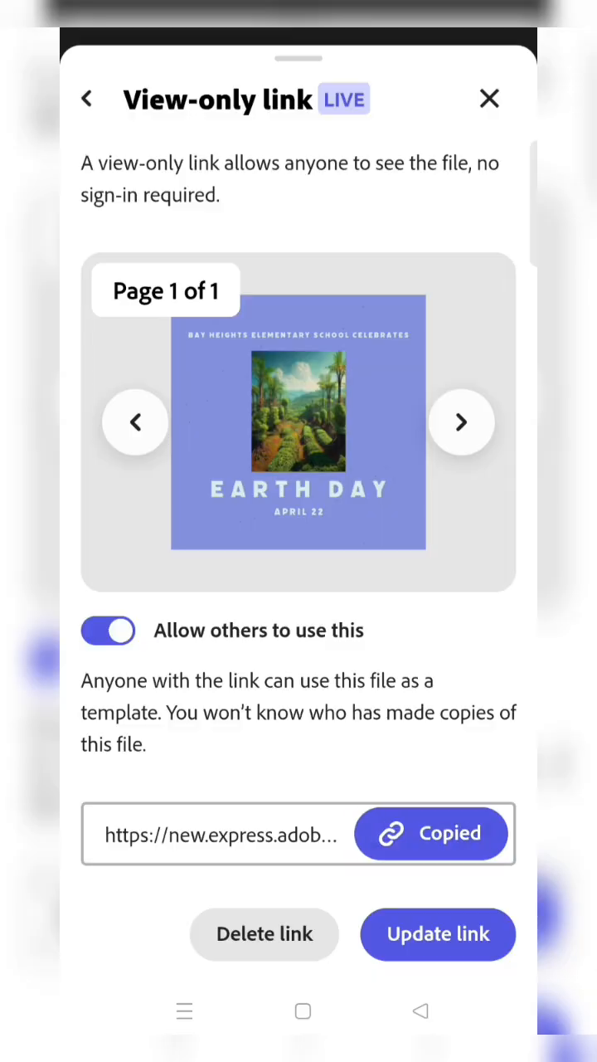